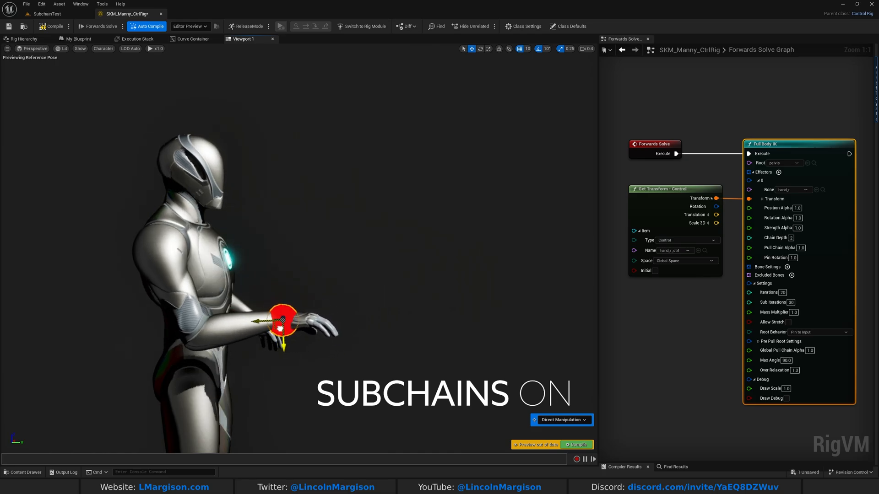
Preview the arm solve by moving the hand control, then choose clavicle_r's Z rotation limit mode
left_click_drag(283, 314, 300, 267)
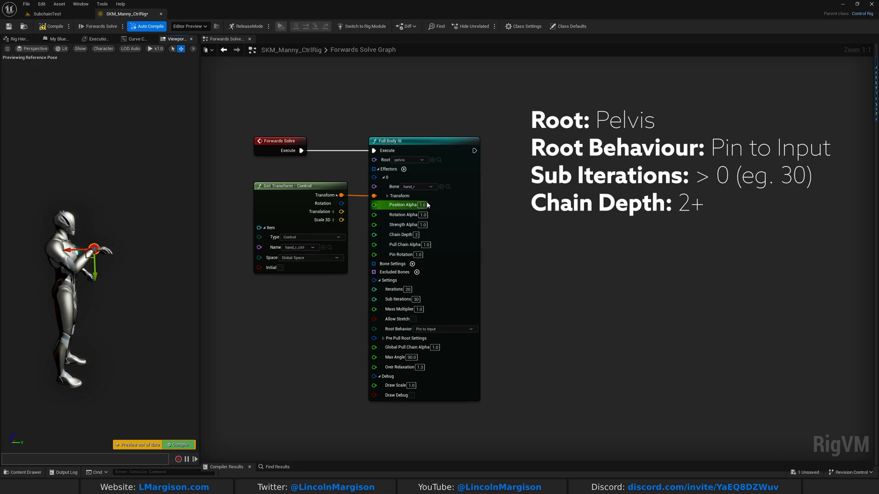
mouse_move(409, 187)
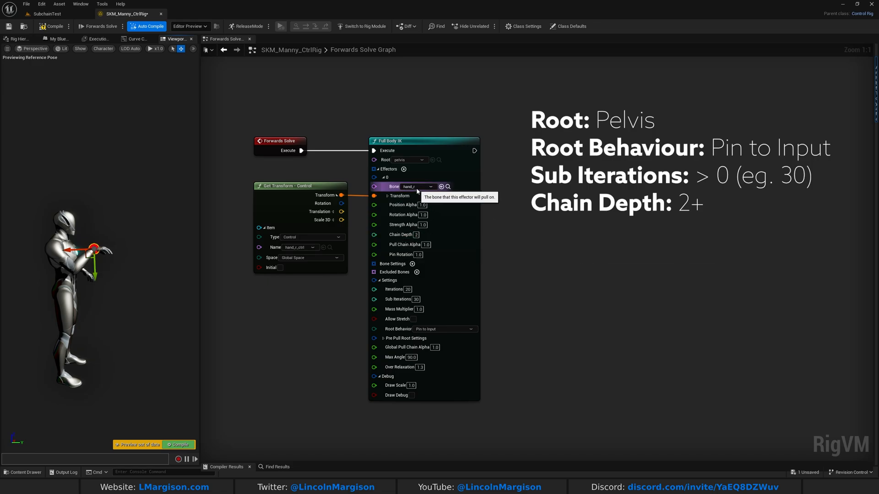
mouse_move(418, 235)
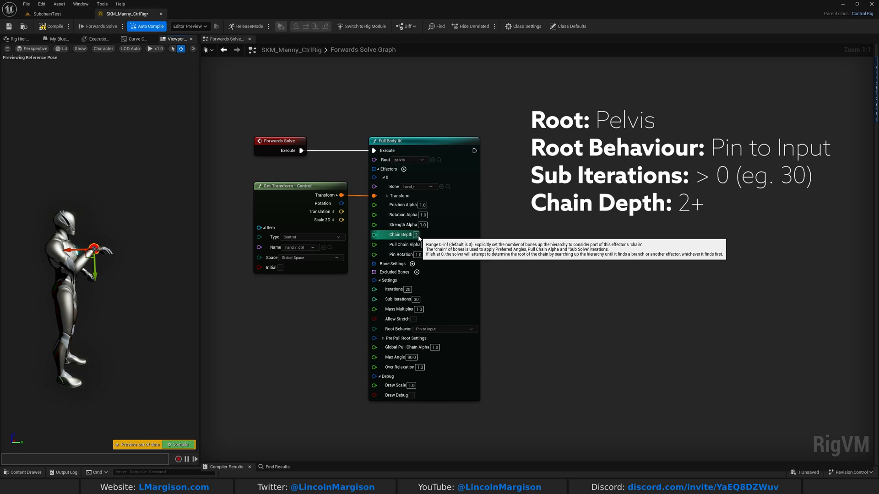
mouse_move(63, 264)
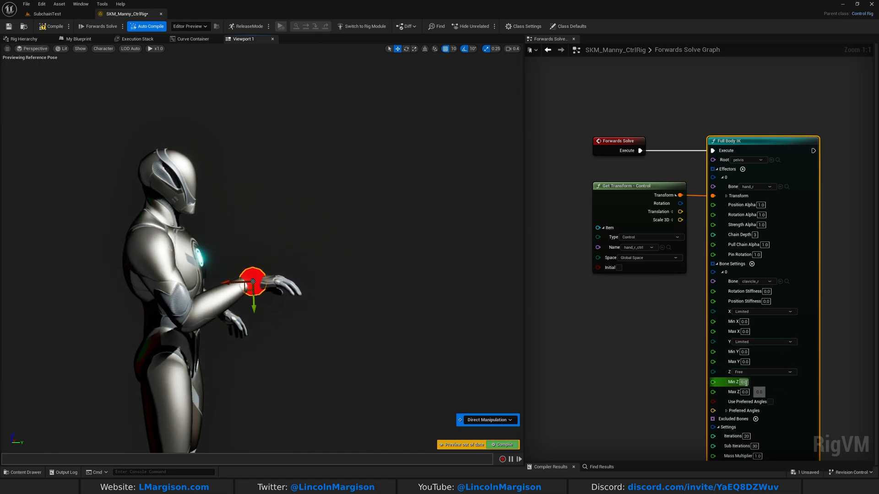
mouse_move(746, 382)
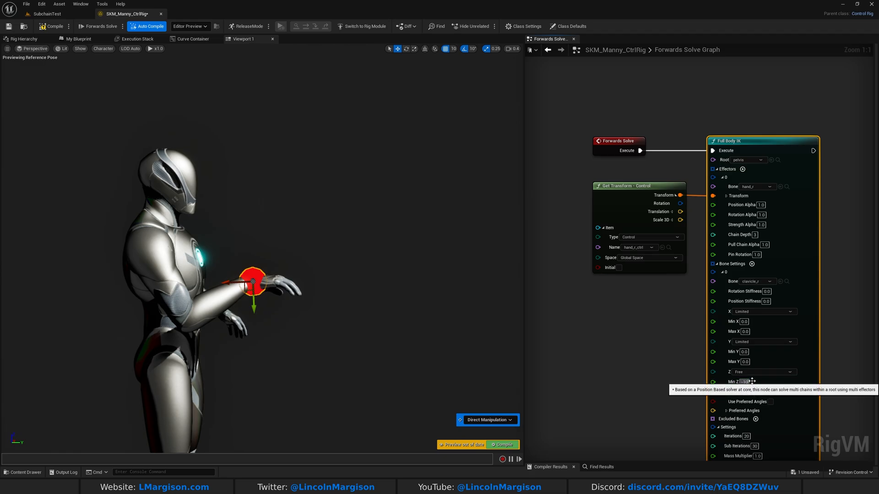
left_click(789, 371)
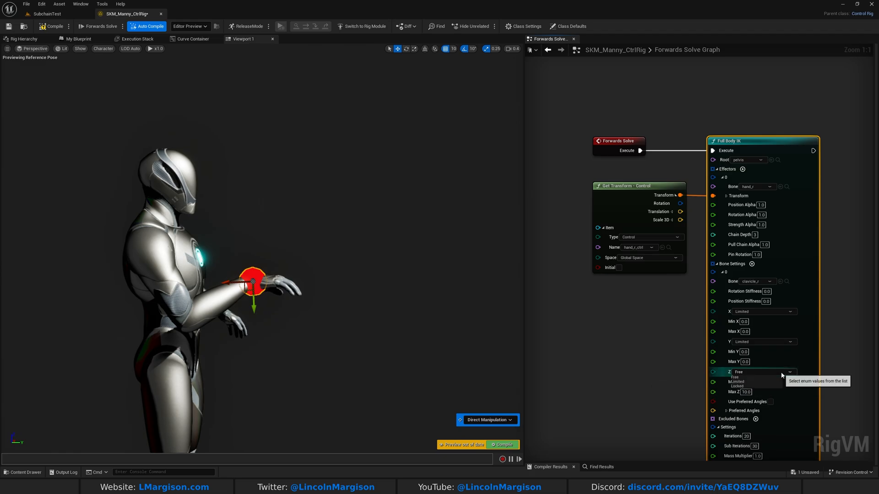
left_click(736, 382)
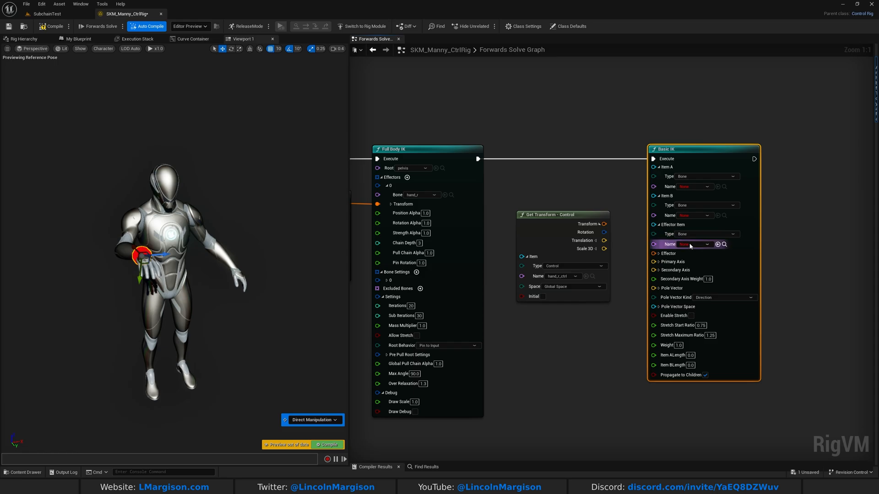
Assign hand_r as effector with lowerarm_r and upperarm_r items, expand the axes, and compile
left_click(693, 244)
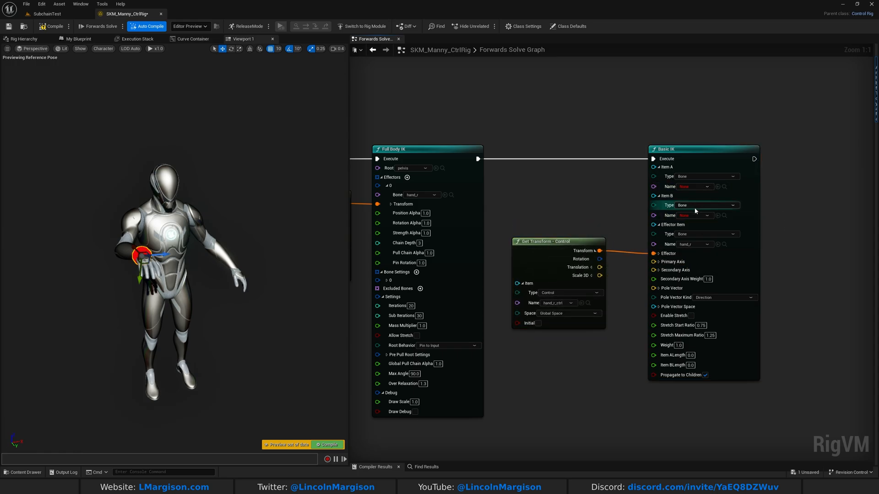
left_click(694, 215)
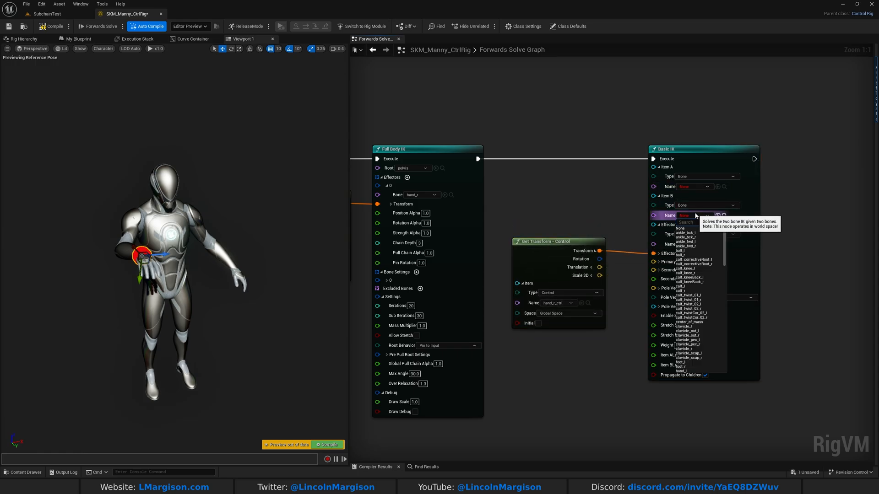
type("lower")
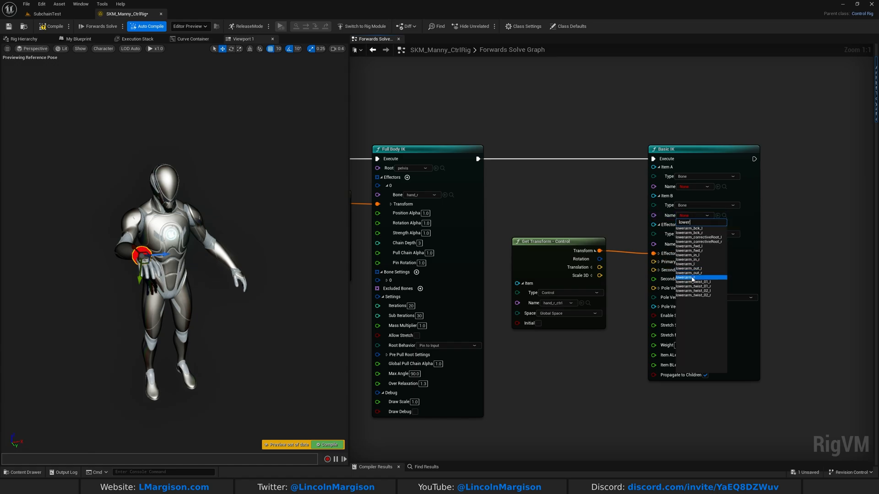
type("upperarm_r")
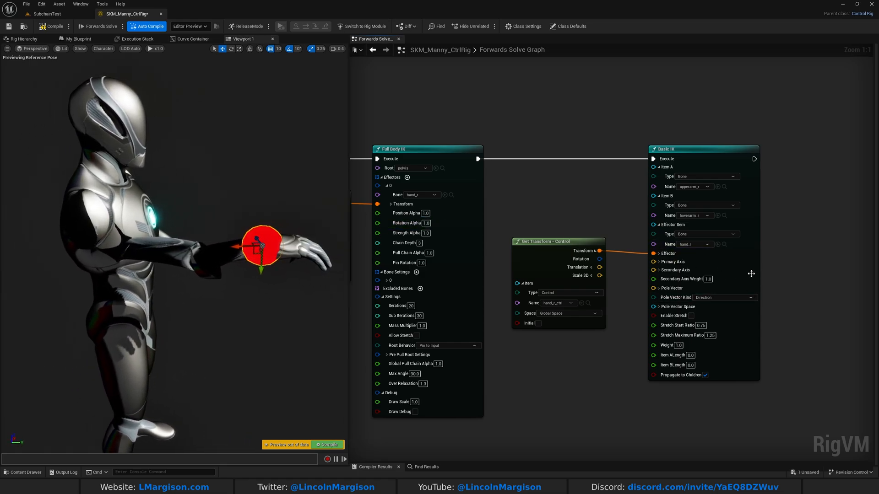
left_click(653, 262)
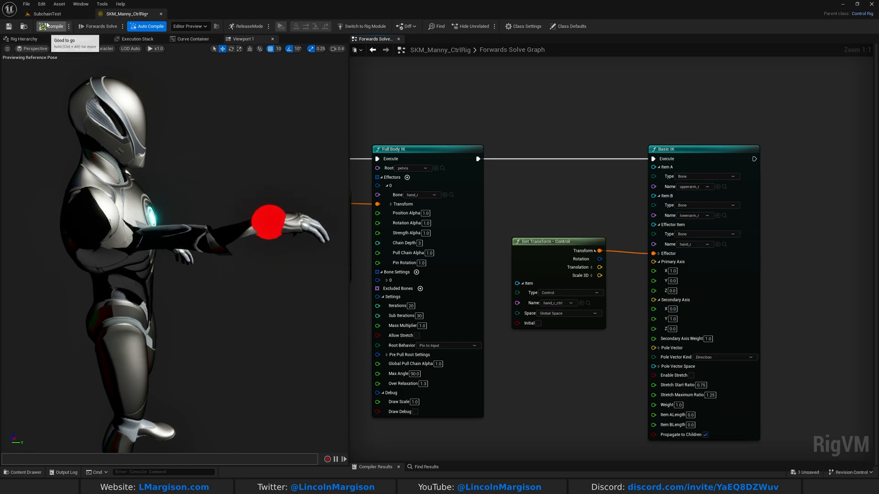
left_click(193, 13)
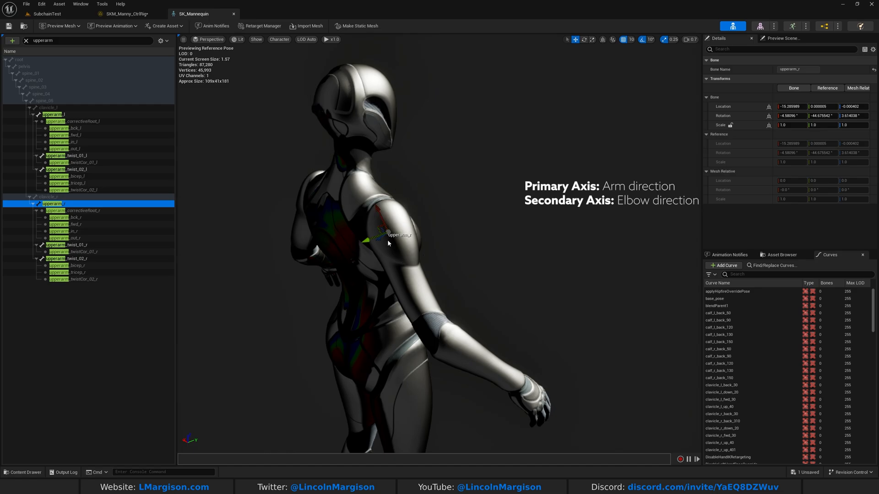
mouse_move(196, 449)
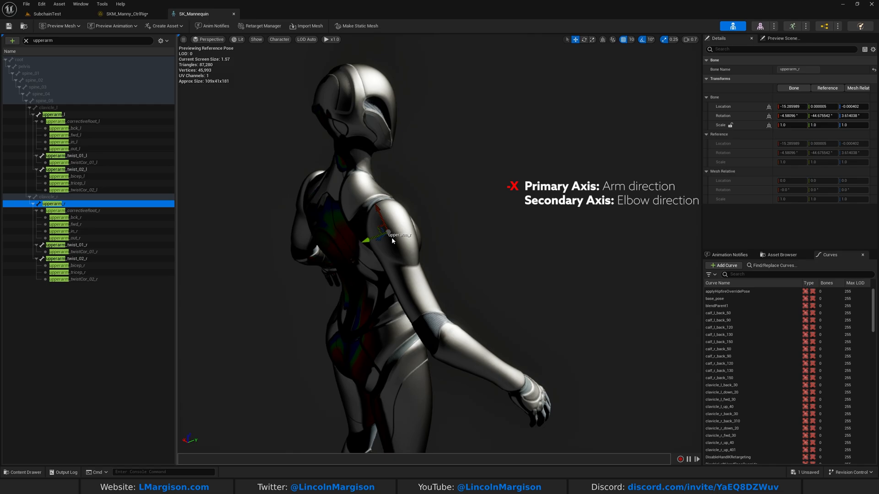
mouse_move(468, 241)
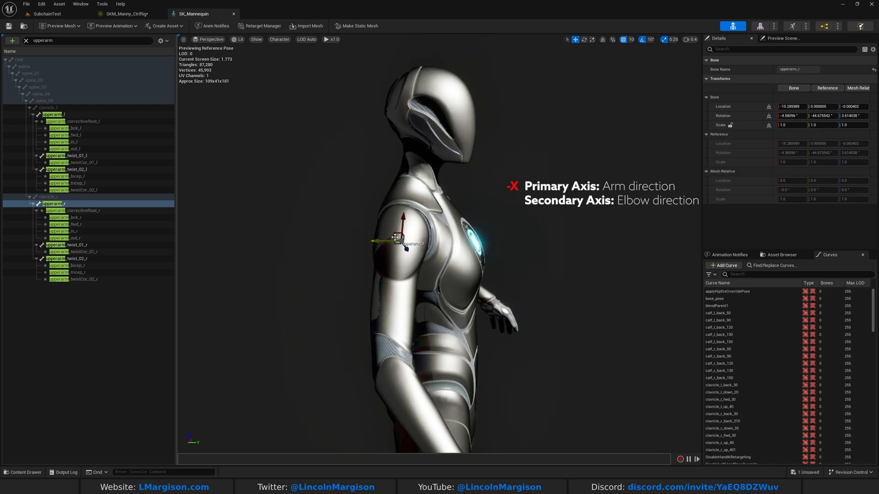
mouse_move(241, 234)
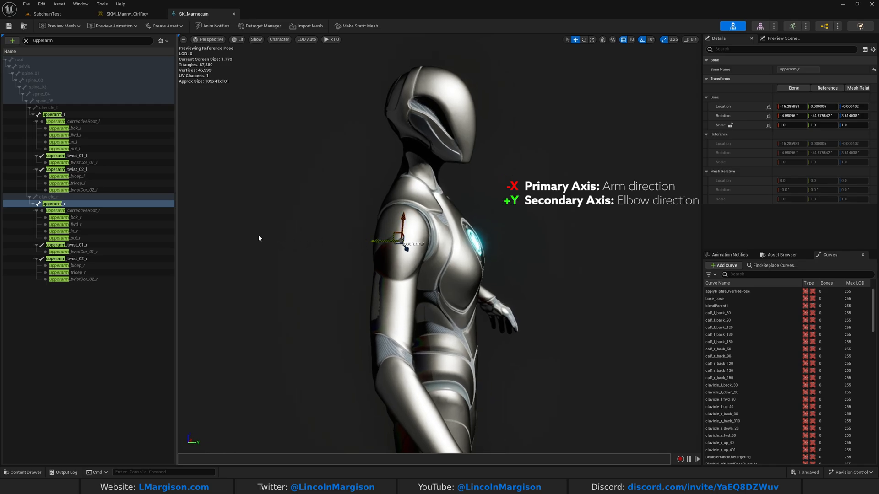
mouse_move(216, 353)
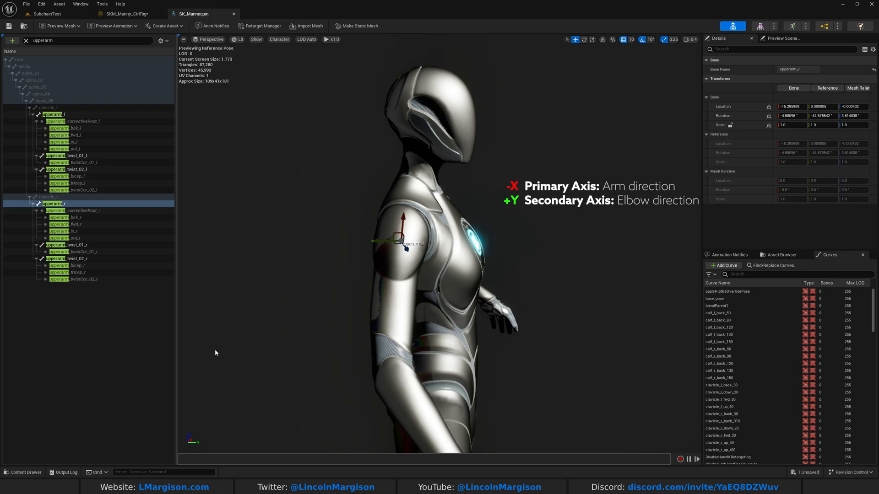
Switch to the SK_Mannequin tab to inspect upperarm_r's arm and elbow axes
left_click(125, 13)
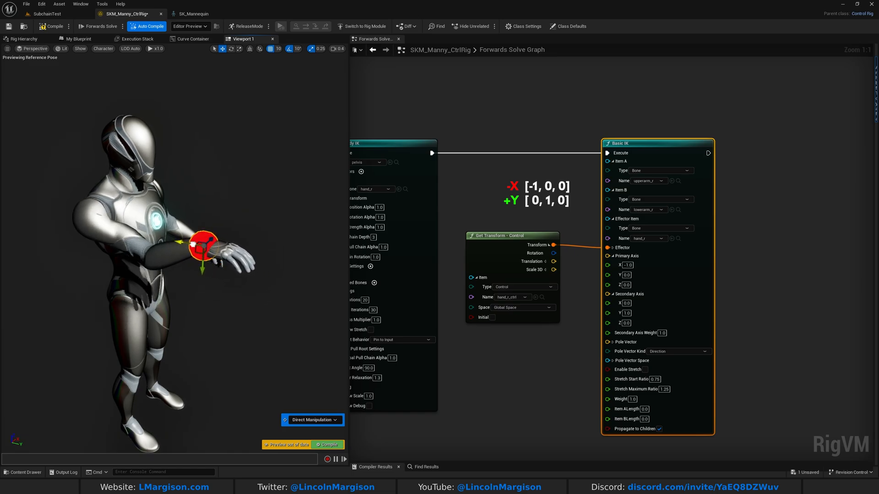
Expand the Basic IK Pole Vector settings after setting Primary Axis to -X
left_click(607, 342)
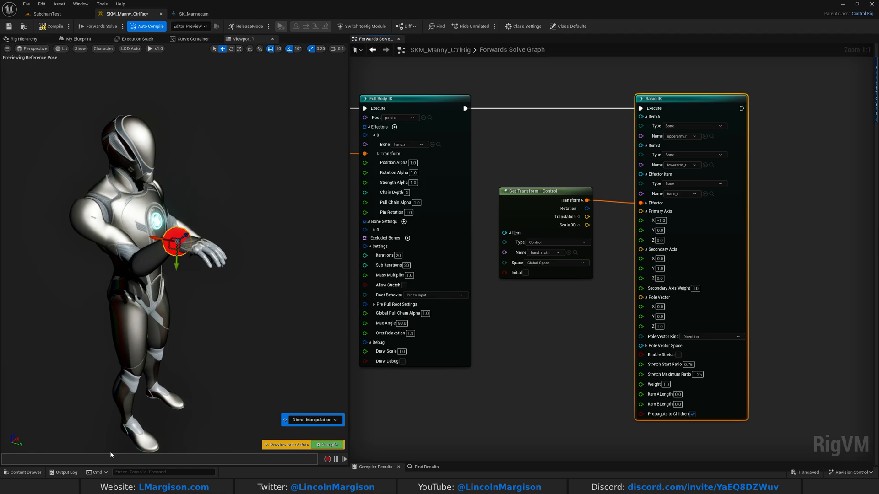
mouse_move(27, 39)
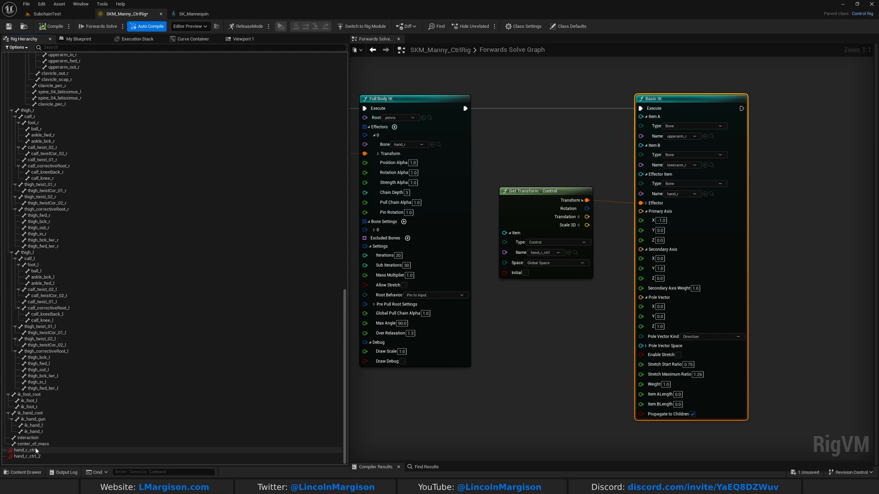
Rename the duplicated hand_r_ctrl copy to pole_r
left_click(28, 456)
type("pole_r")
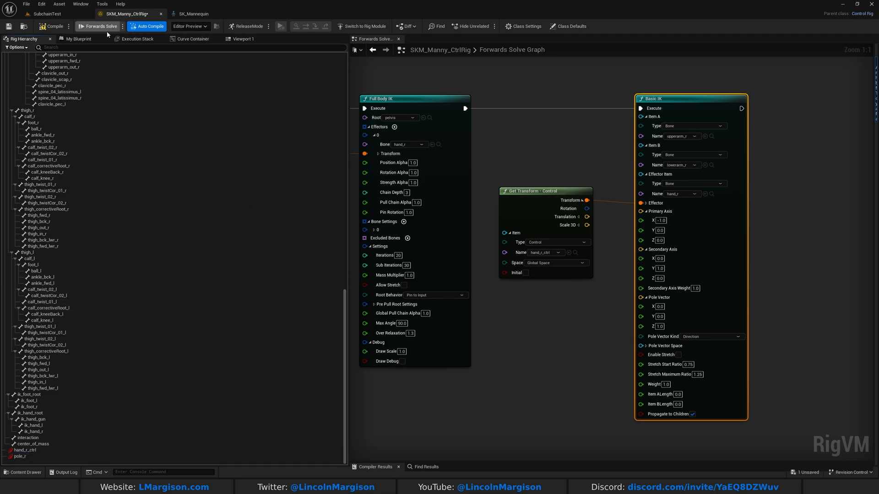
left_click(242, 38)
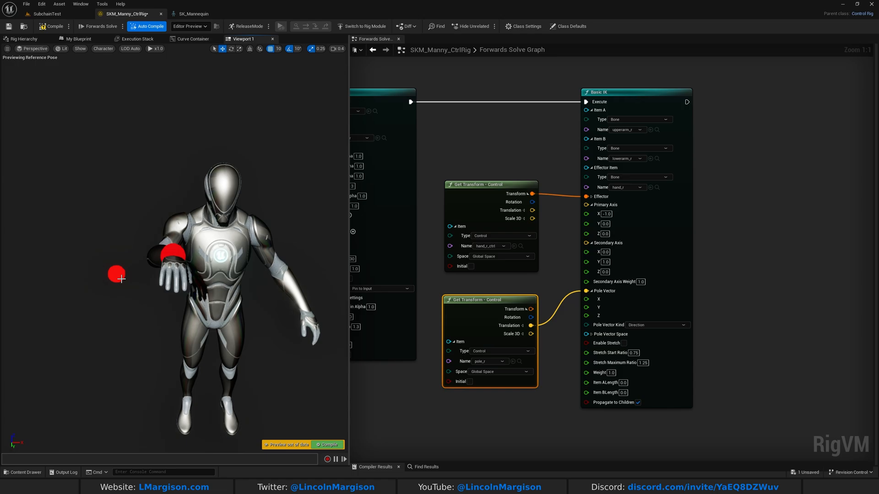
Select the pole_r control, then the hand control, to test the elbow bend
left_click(116, 278)
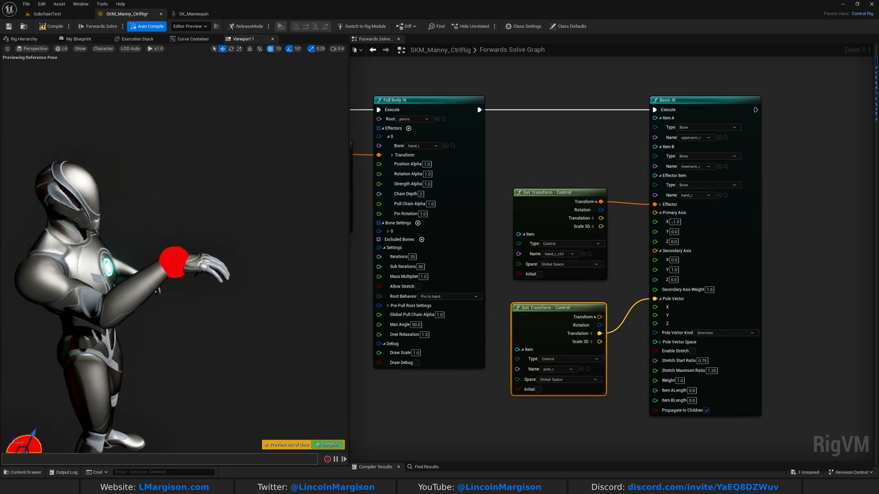
left_click(171, 265)
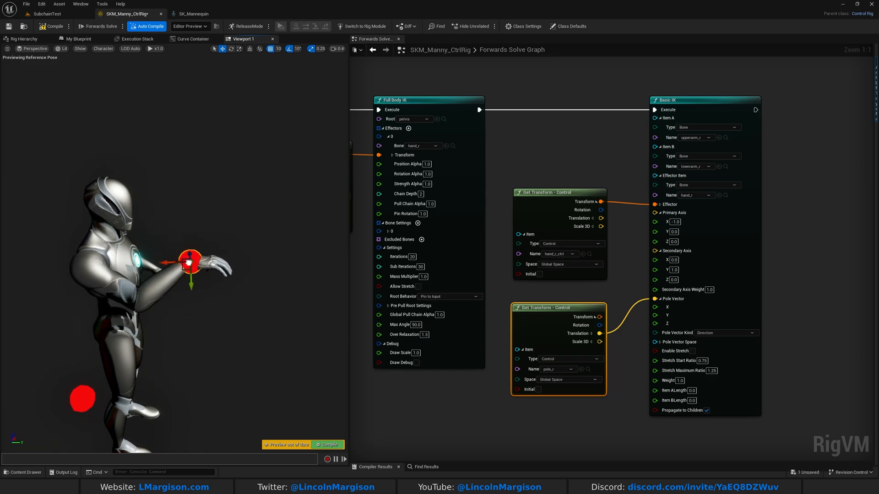